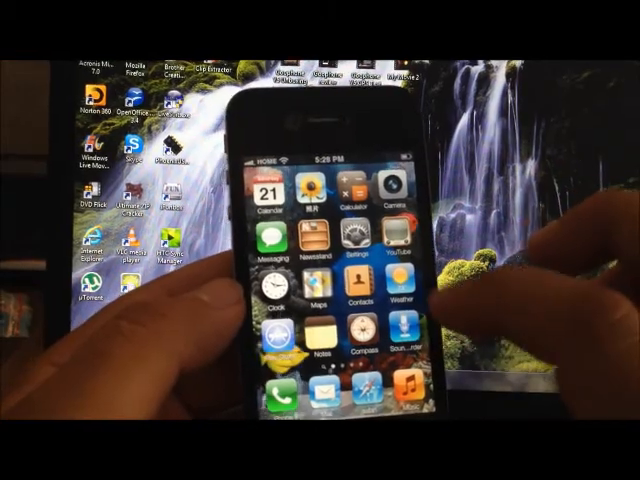
Browse the /mnt/sdcard folder list, scrolling past Android APPS, Music and Record.
{"action": "scroll", "scroll_direction": "left", "scroll_amount": 3}
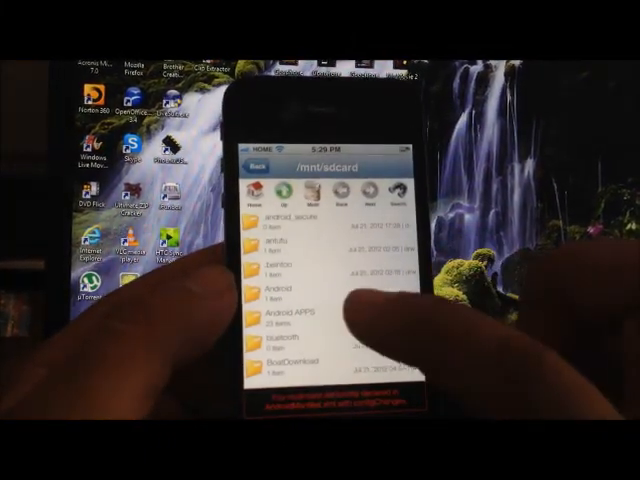
{"action": "scroll", "scroll_direction": "down", "scroll_amount": 3}
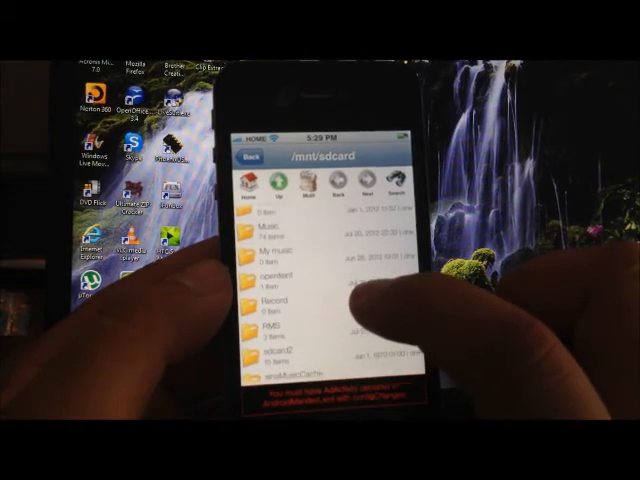
{"action": "scroll", "scroll_direction": "down", "scroll_amount": 3}
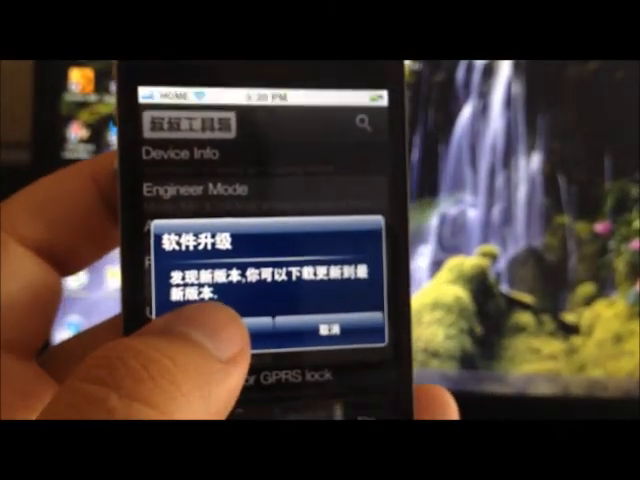
Cancel the software upgrade prompt and scroll the remote recovery file list.
{"action": "left_click", "coordinate": [320, 324]}
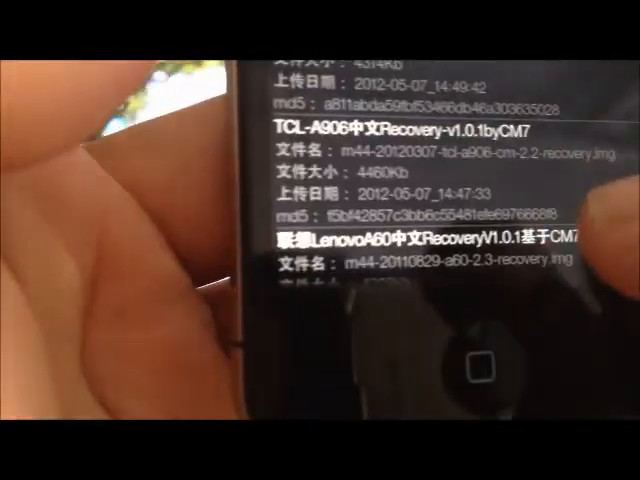
{"action": "scroll", "scroll_direction": "up", "scroll_amount": 3}
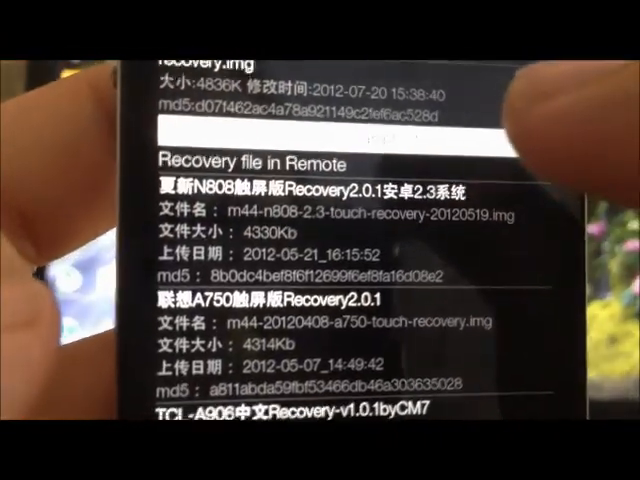